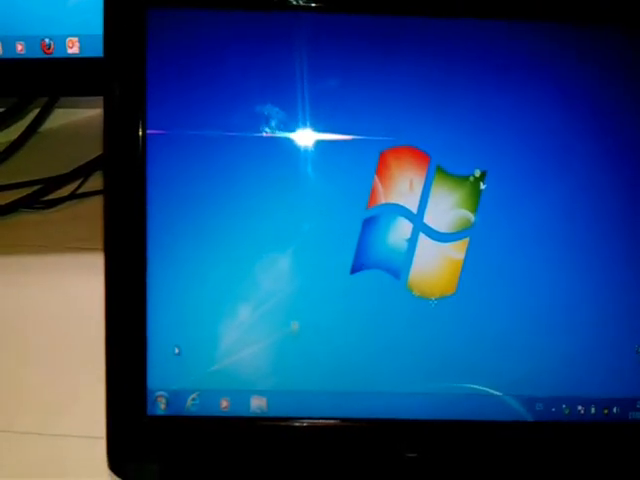
# Bring up the Start menu on the Windows 7 desktop after the restart.
pyautogui.click(156, 410)
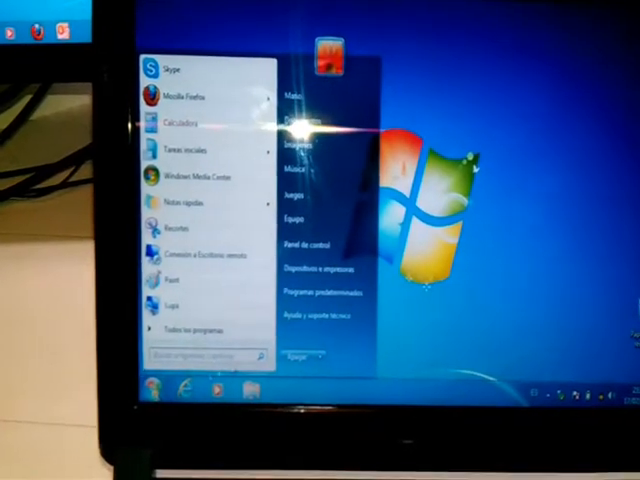